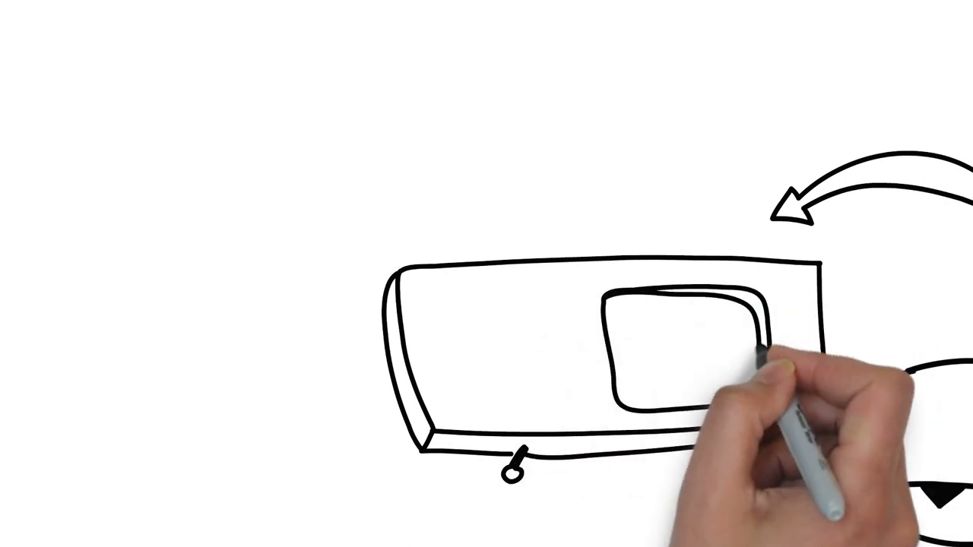
type("Marketizat")
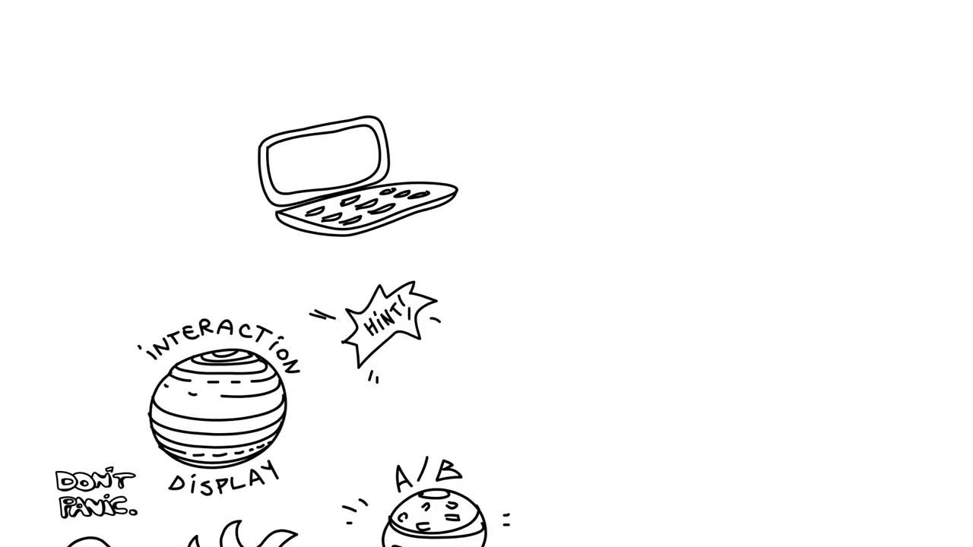
type("MELBOURNE")
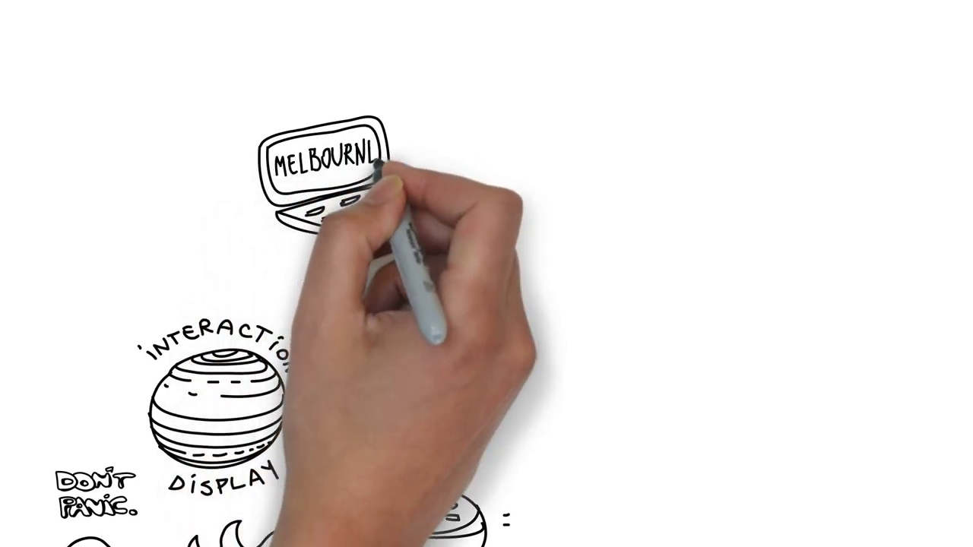